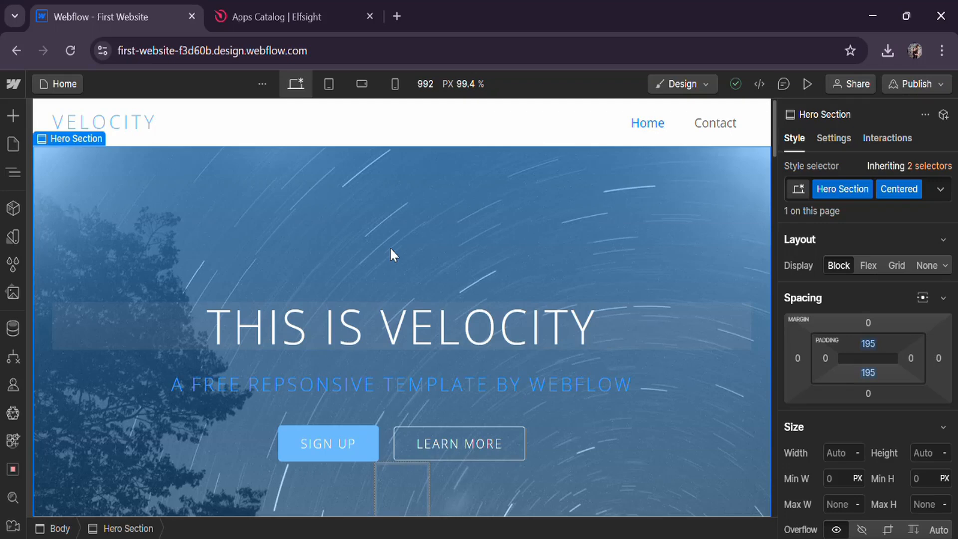
Step: Switch to the Elfsight Apps Catalog to pick the Instagram Feed widget
{"action": "left_click", "coordinate": [274, 17]}
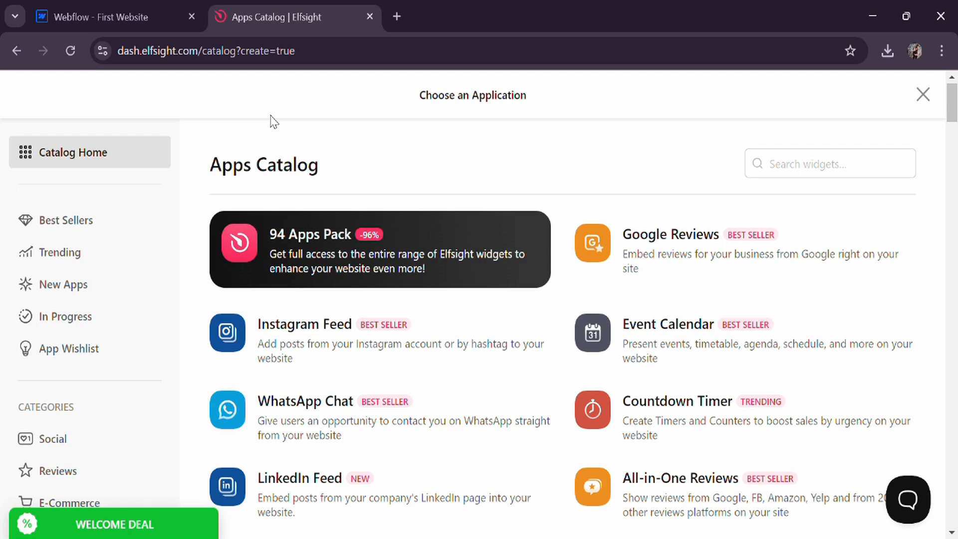
{"action": "mouse_move", "coordinate": [339, 340]}
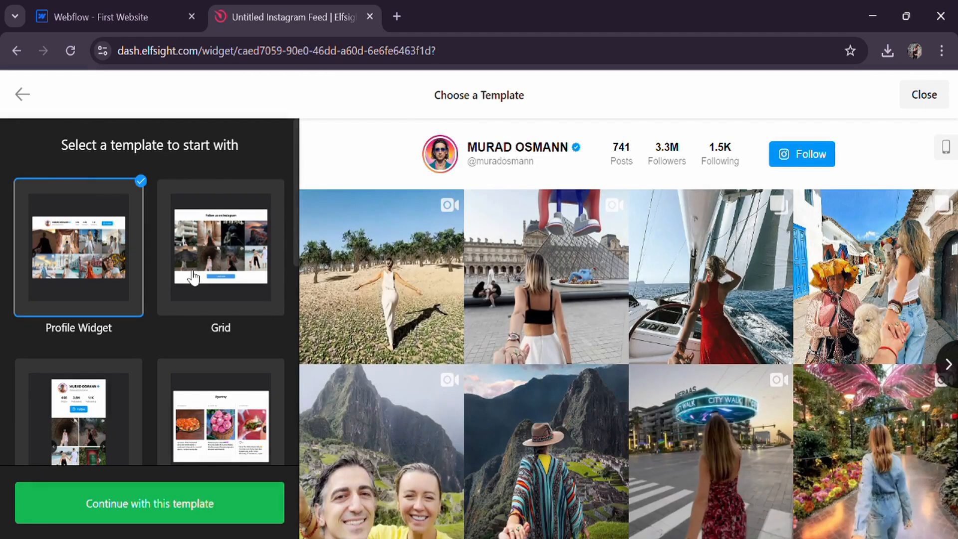
Step: Preview the Grid, Hashtag Showcase, Post Slider and Dark Profile Widget templates, then return to Webflow
{"action": "left_click", "coordinate": [221, 246]}
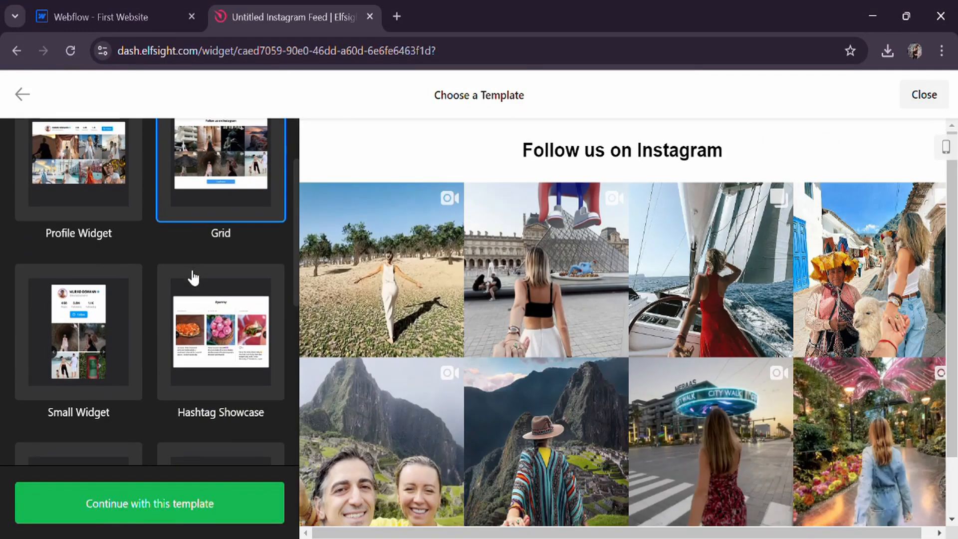
{"action": "left_click", "coordinate": [78, 332]}
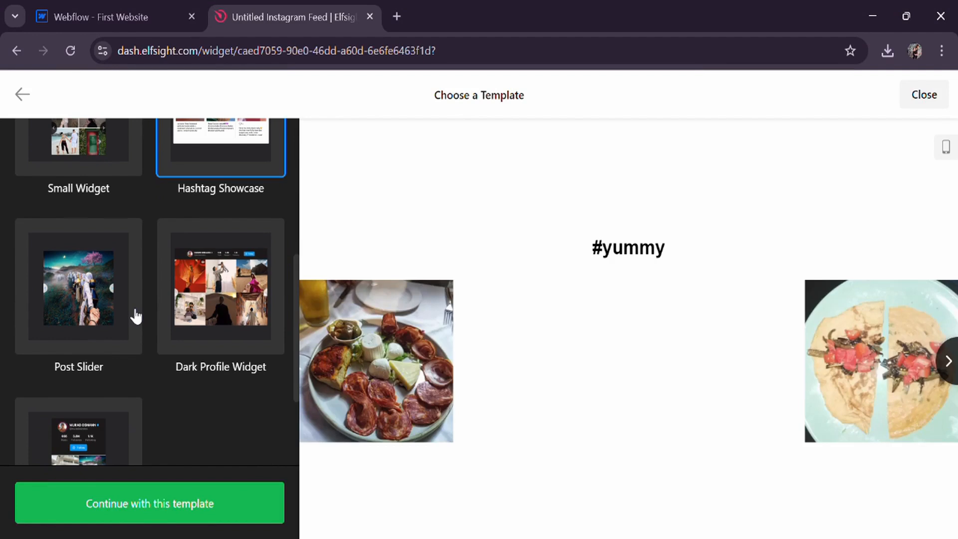
{"action": "left_click", "coordinate": [78, 287]}
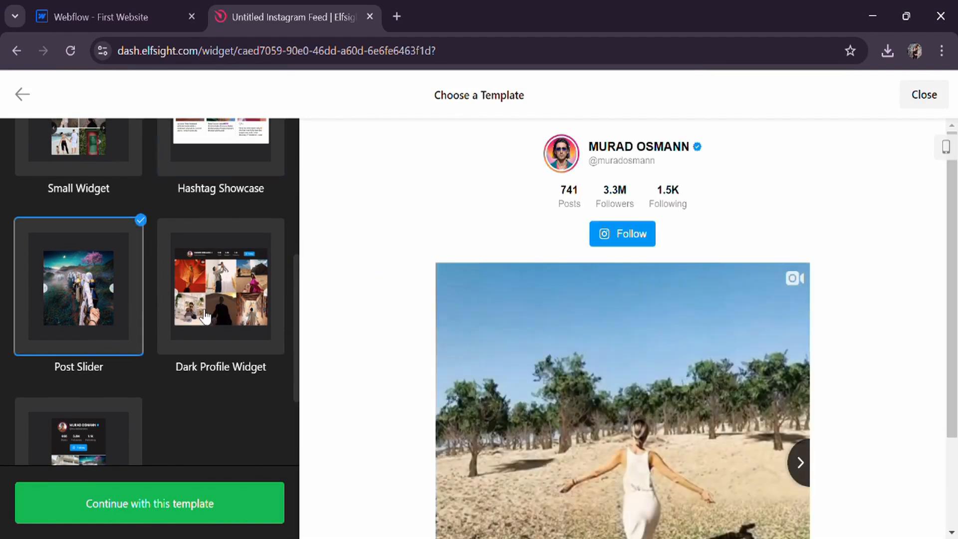
{"action": "left_click", "coordinate": [78, 335]}
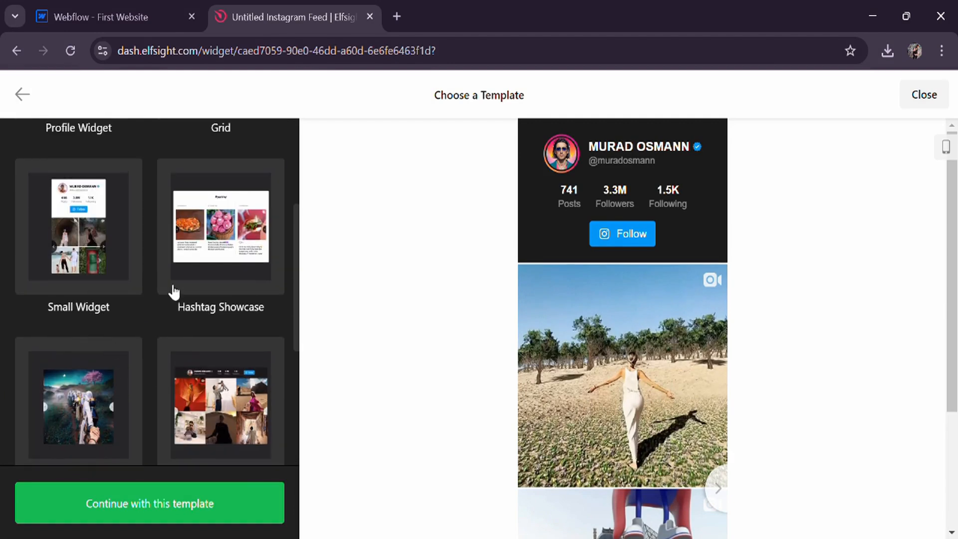
{"action": "left_click", "coordinate": [221, 228]}
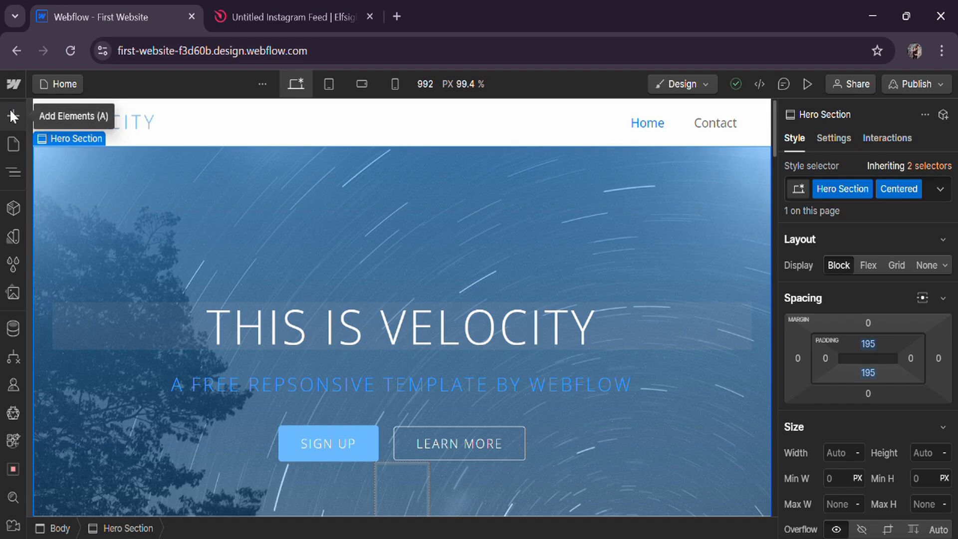
Step: Browse the Add Elements panel down to the Advanced group containing Code Embed
{"action": "left_click", "coordinate": [12, 115]}
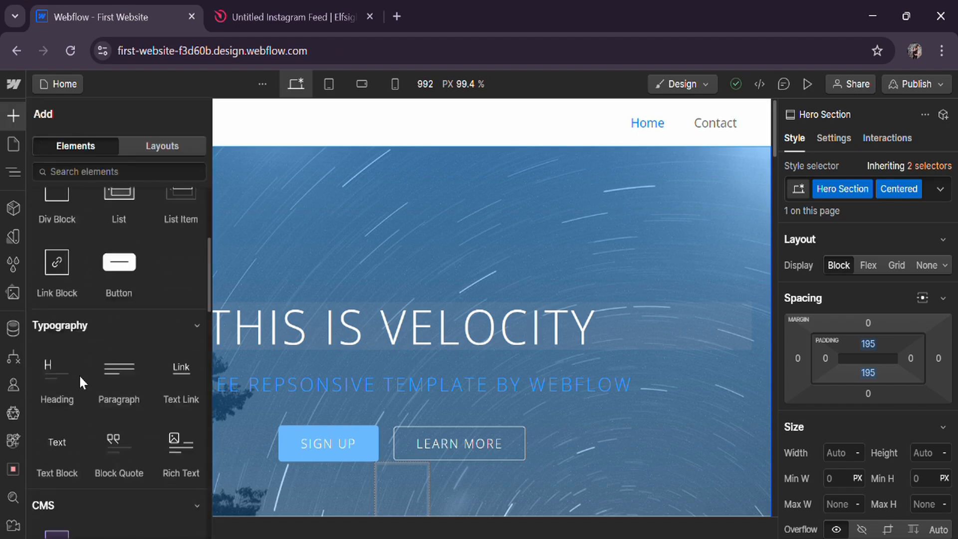
{"action": "scroll", "scroll_direction": "down", "scroll_amount": 3}
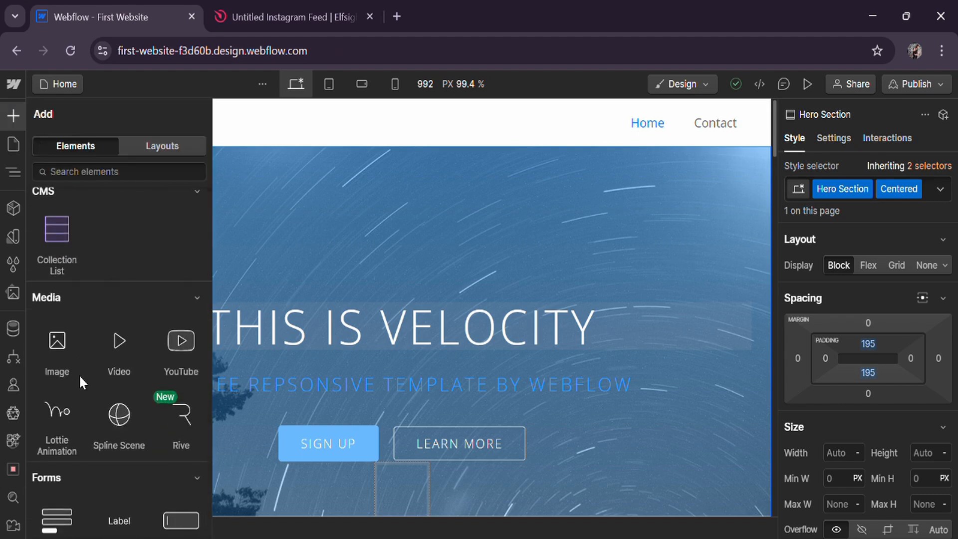
{"action": "mouse_move", "coordinate": [61, 410]}
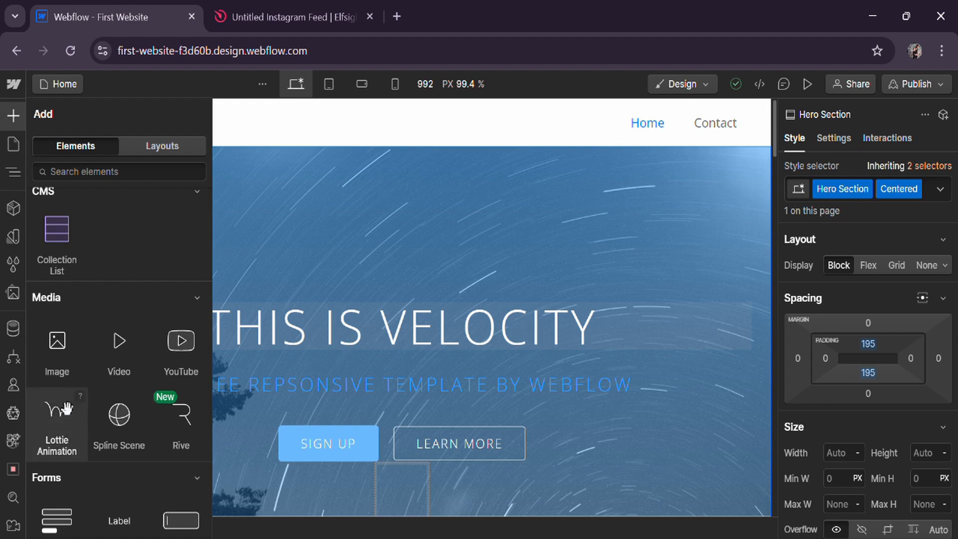
{"action": "scroll", "scroll_direction": "down", "scroll_amount": 3}
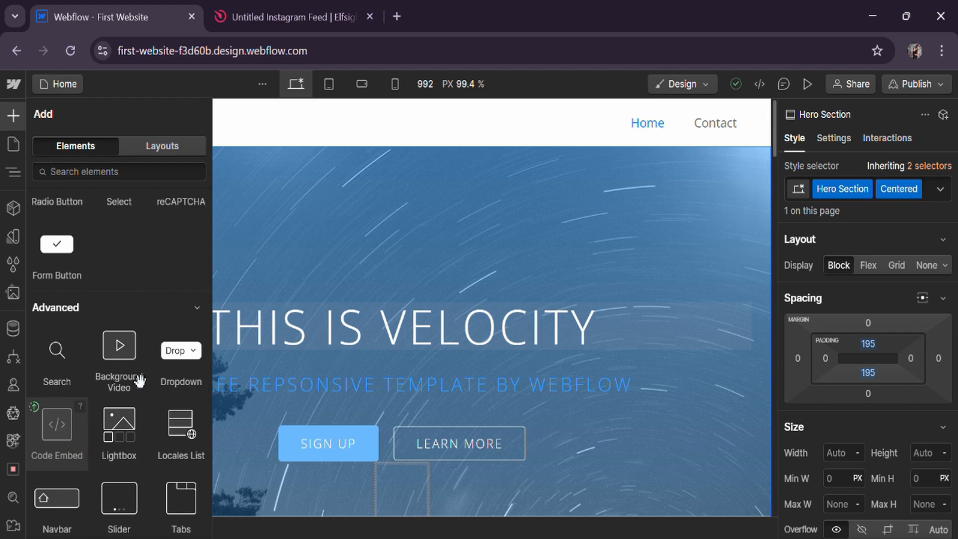
{"action": "scroll", "scroll_direction": "up", "scroll_amount": 3}
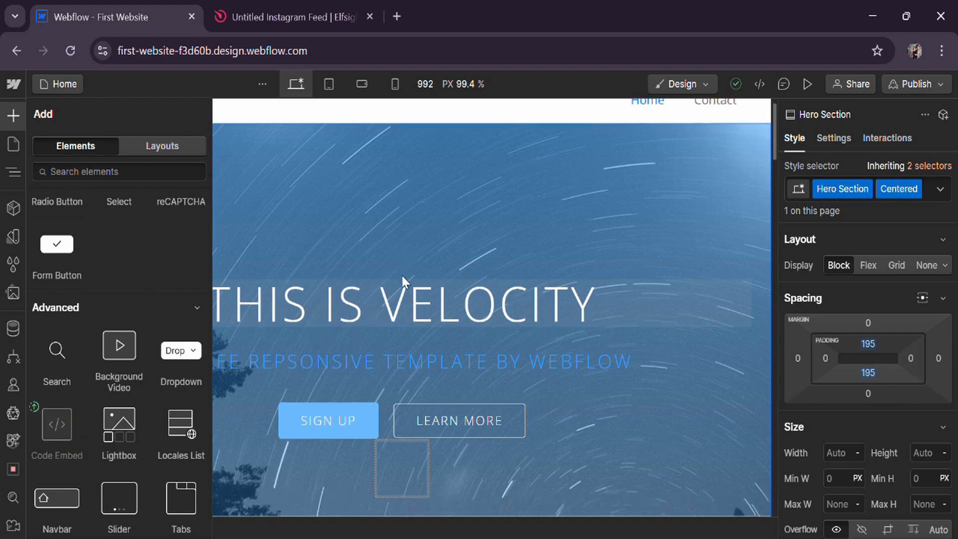
Step: Check the Velocity page, then bring up publishing with the staging domain as target
{"action": "scroll", "scroll_direction": "down", "scroll_amount": 3}
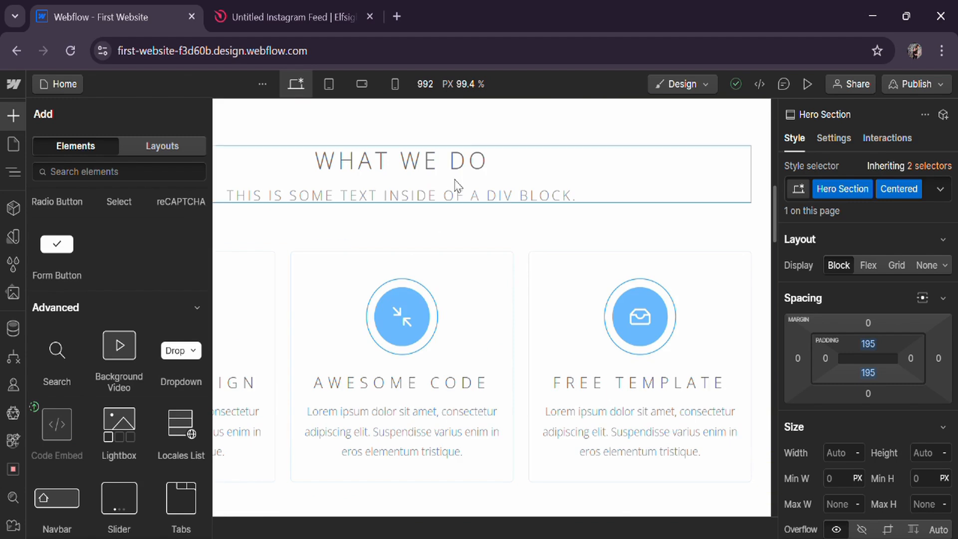
{"action": "scroll", "scroll_direction": "up", "scroll_amount": 3}
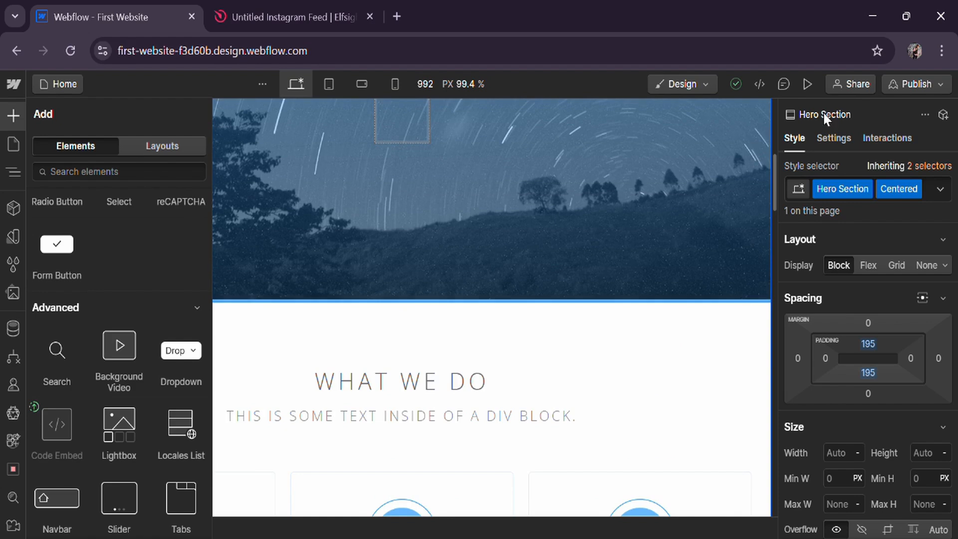
{"action": "left_click", "coordinate": [913, 84]}
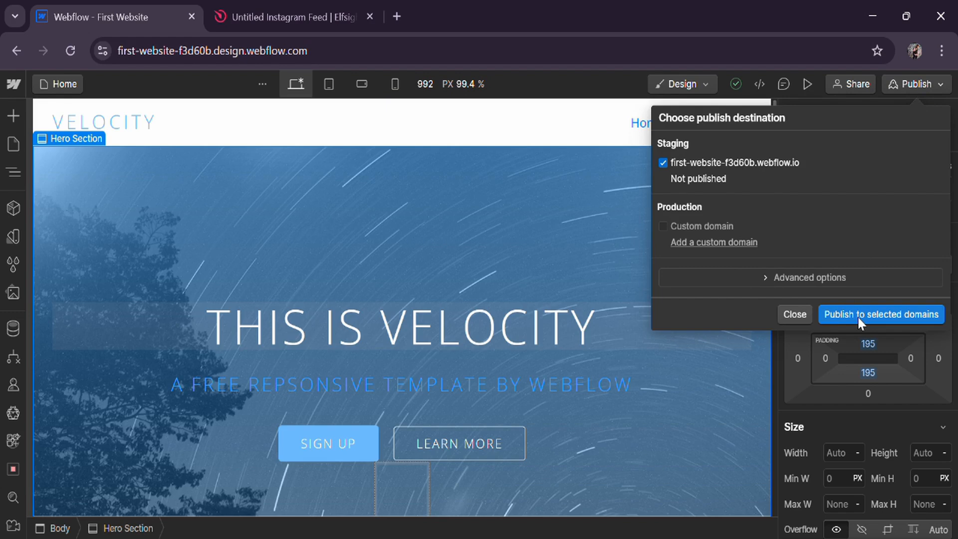
{"action": "mouse_move", "coordinate": [329, 91]}
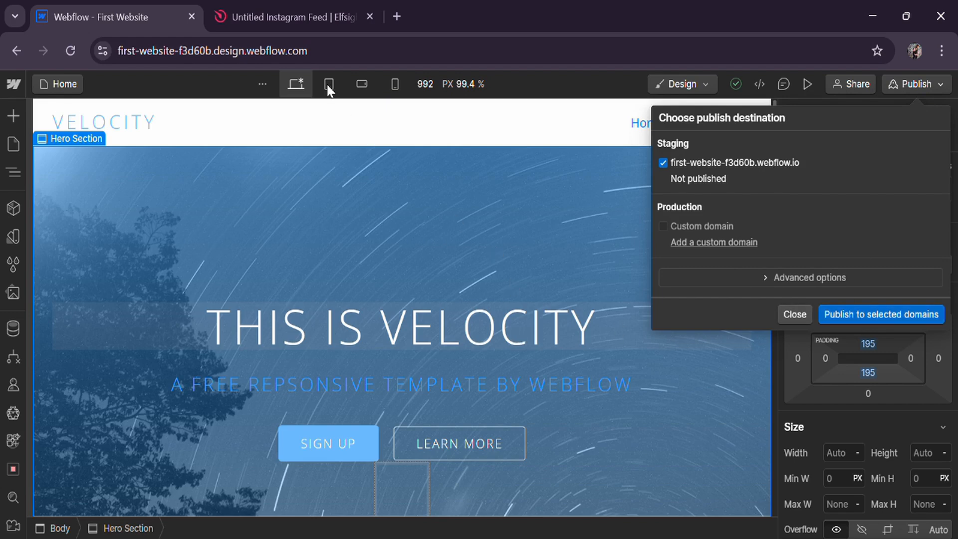